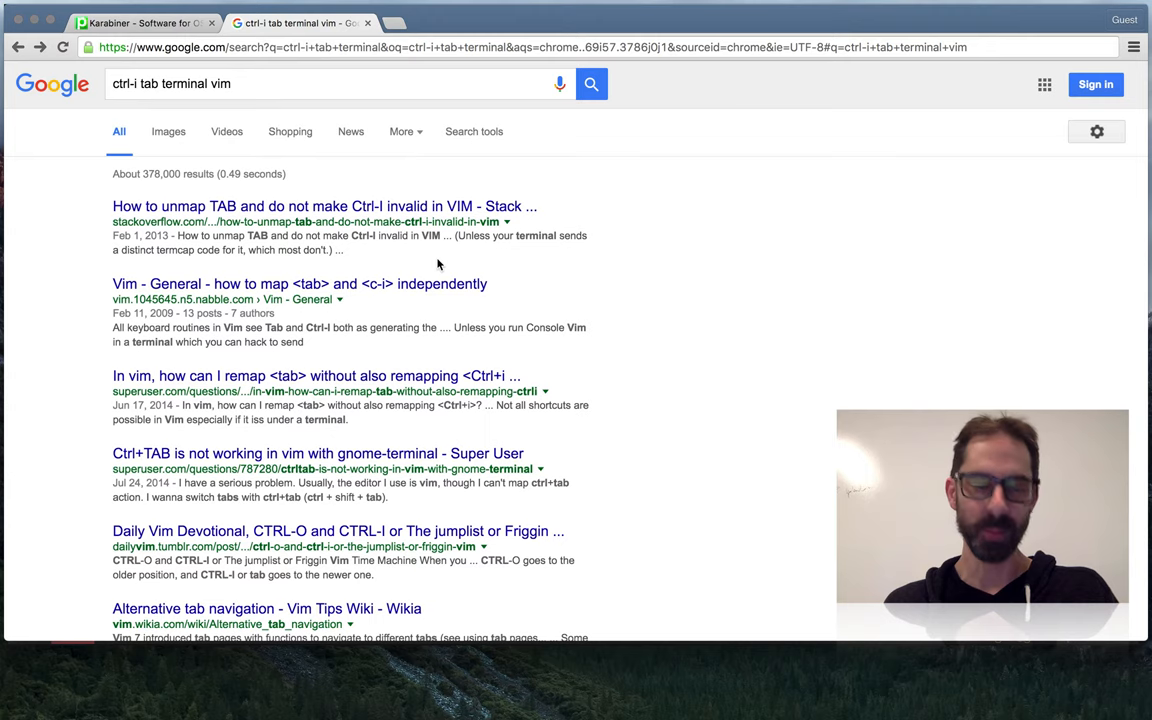
pyautogui.moveTo(372, 216)
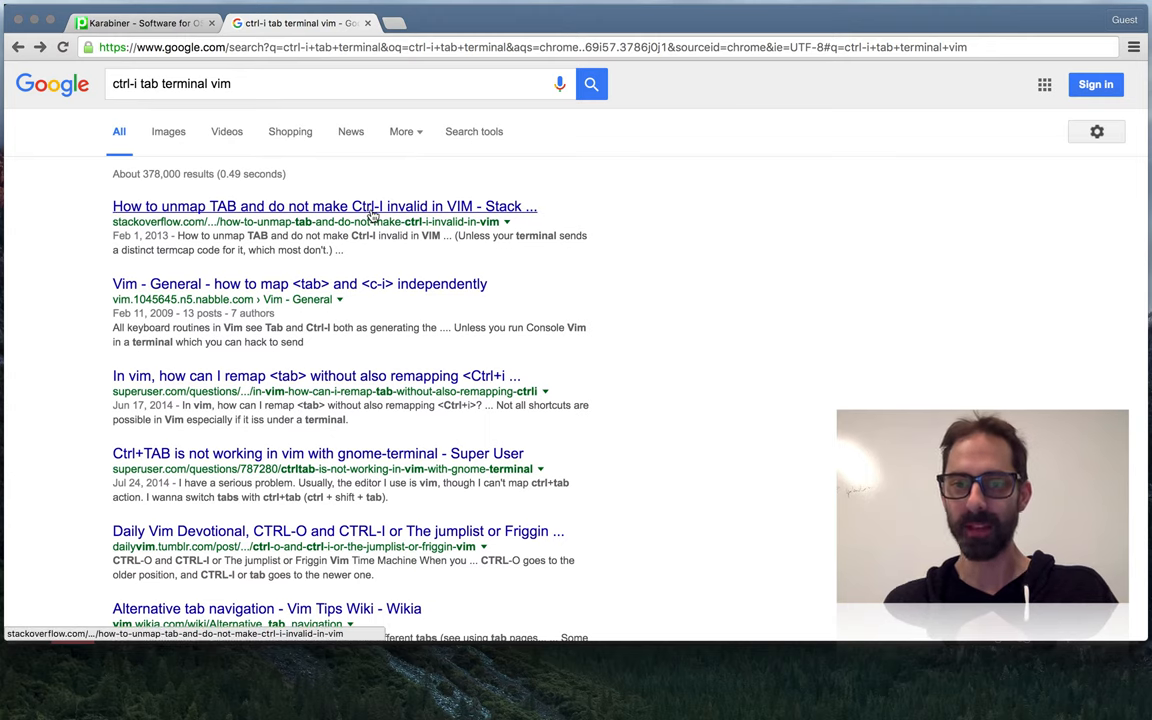
# Read the Stack Overflow answers on unmapping Tab without breaking Ctrl-I, then switch to a terminal.
pyautogui.click(324, 206)
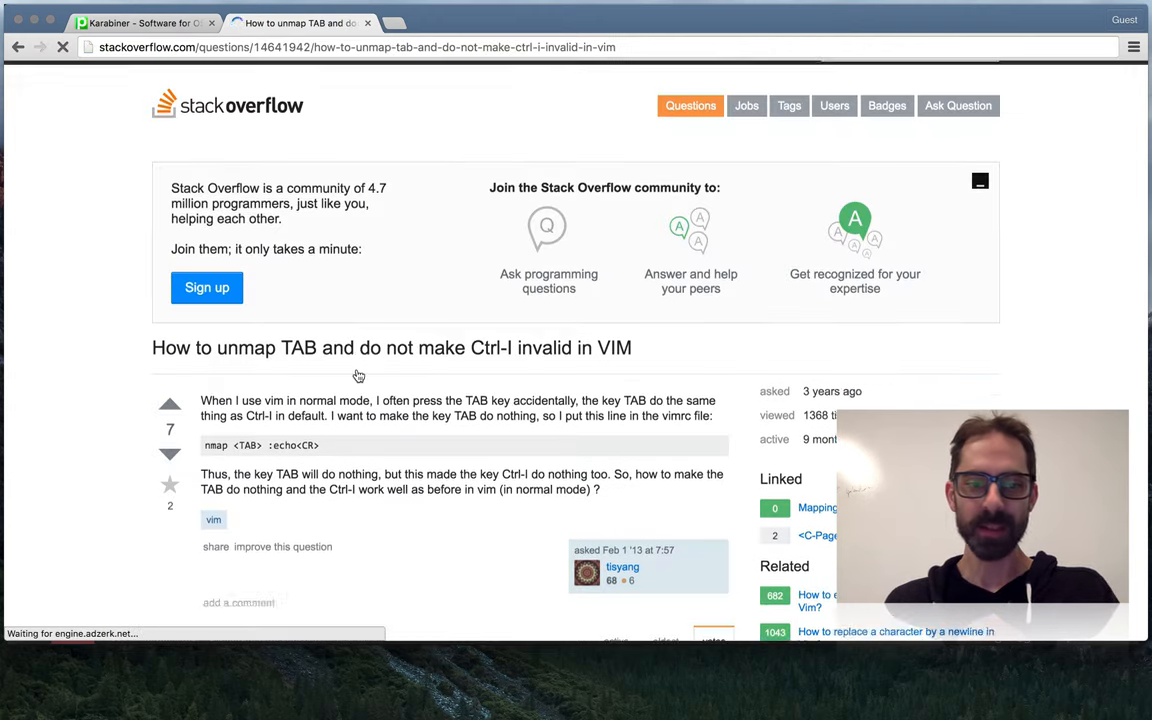
pyautogui.scroll(-3)
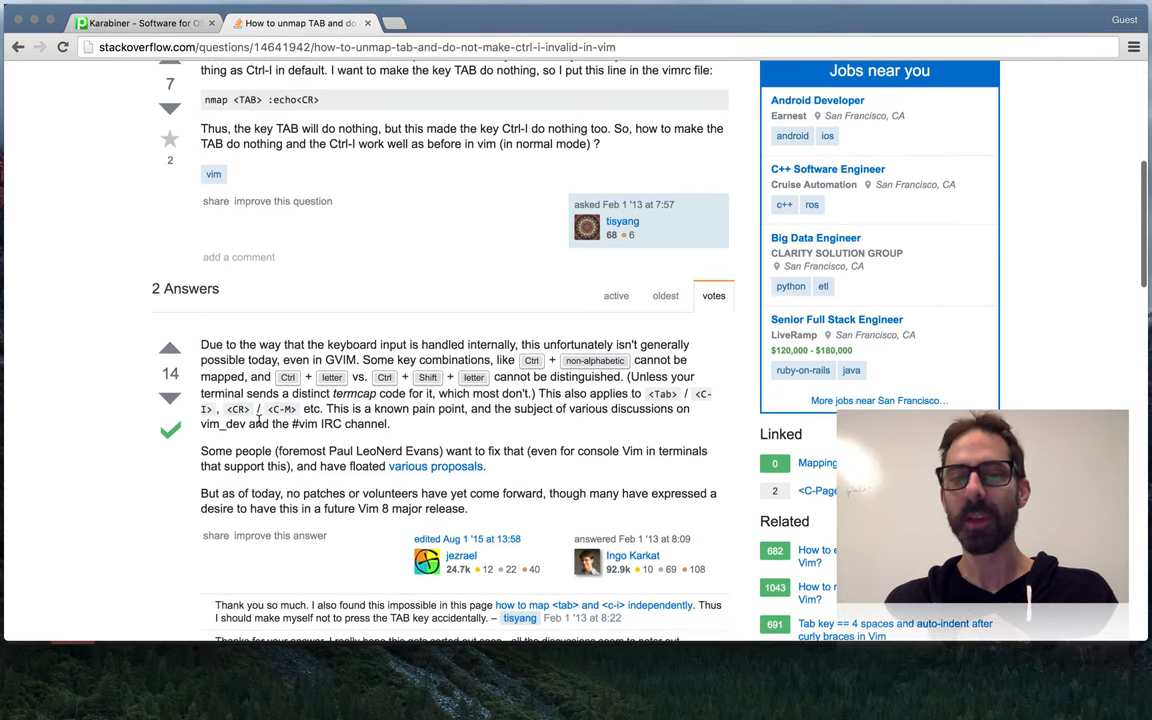
pyautogui.scroll(-3)
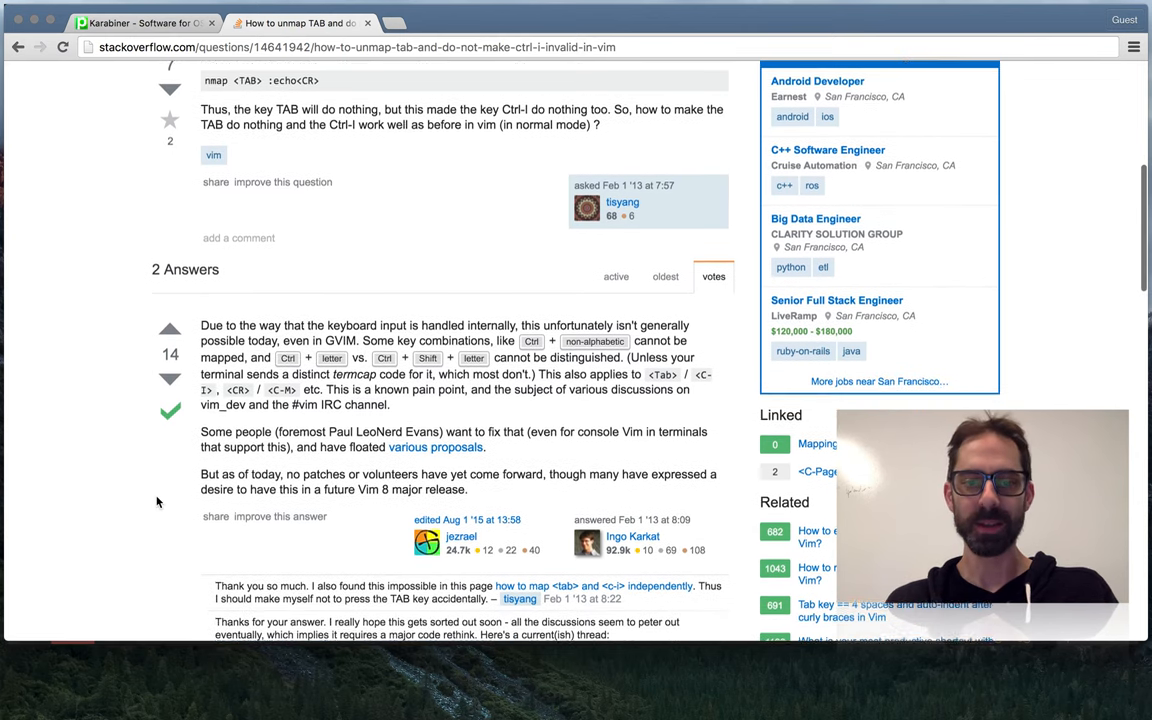
pyautogui.scroll(-3)
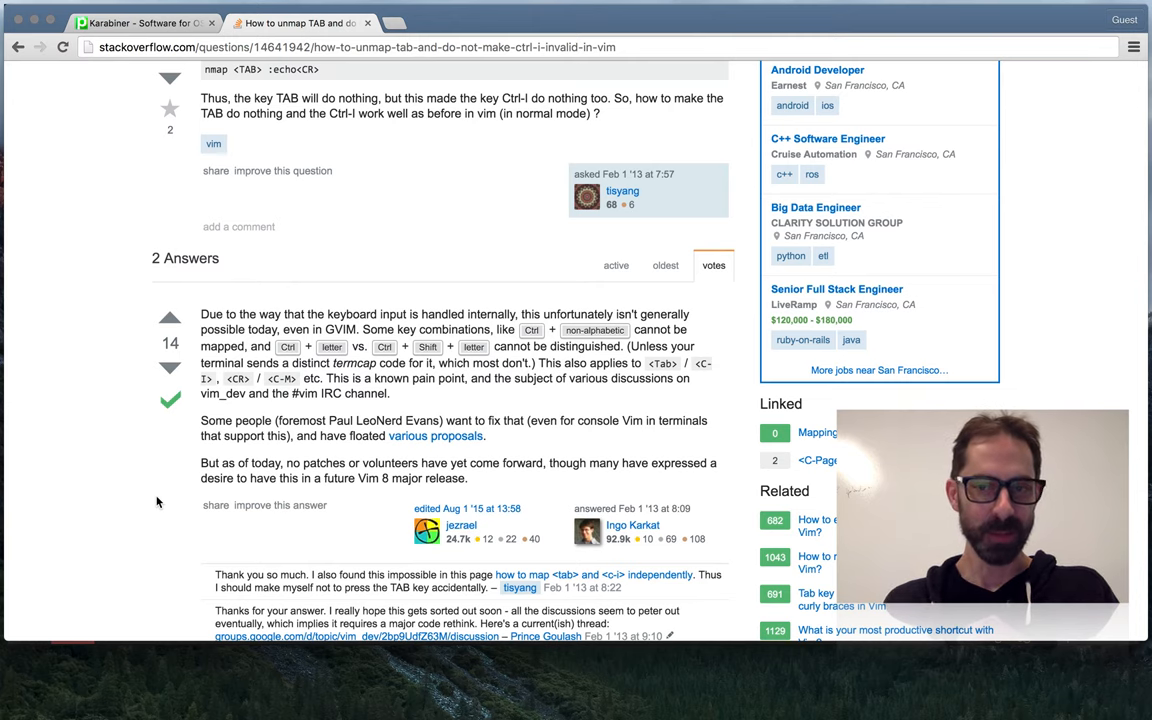
pyautogui.click(140, 22)
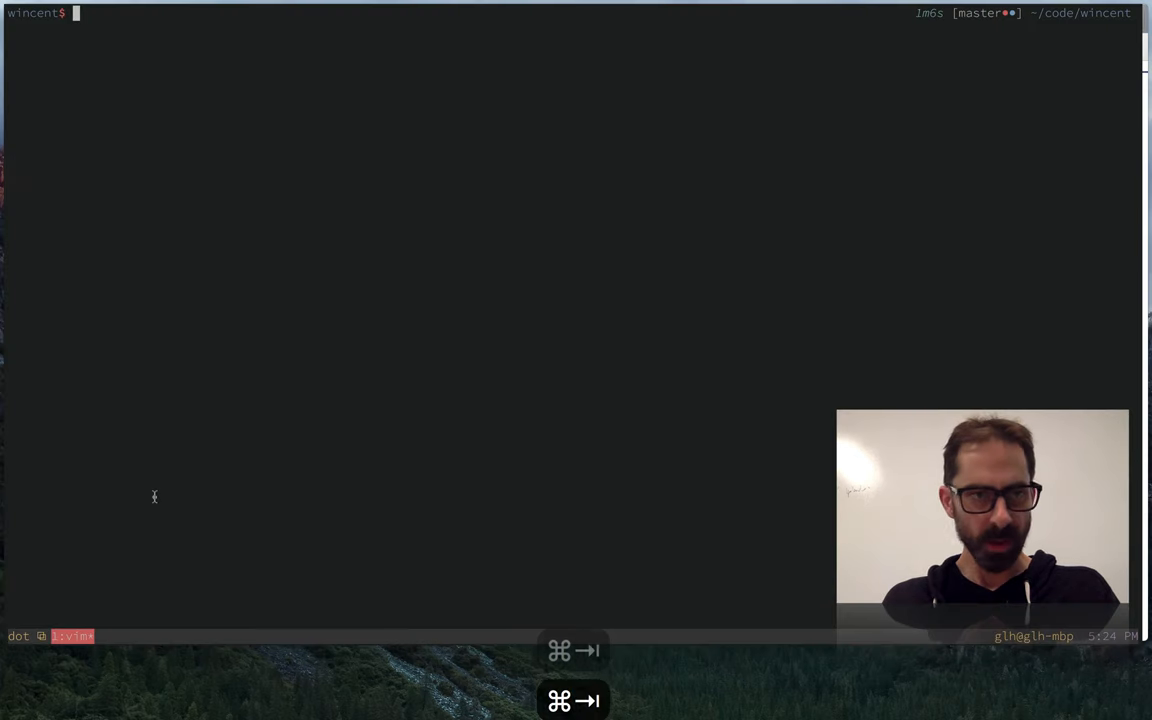
# Start vim on .zshrc, move down with j and toggle the fold on the current function.
pyautogui.write('vim')
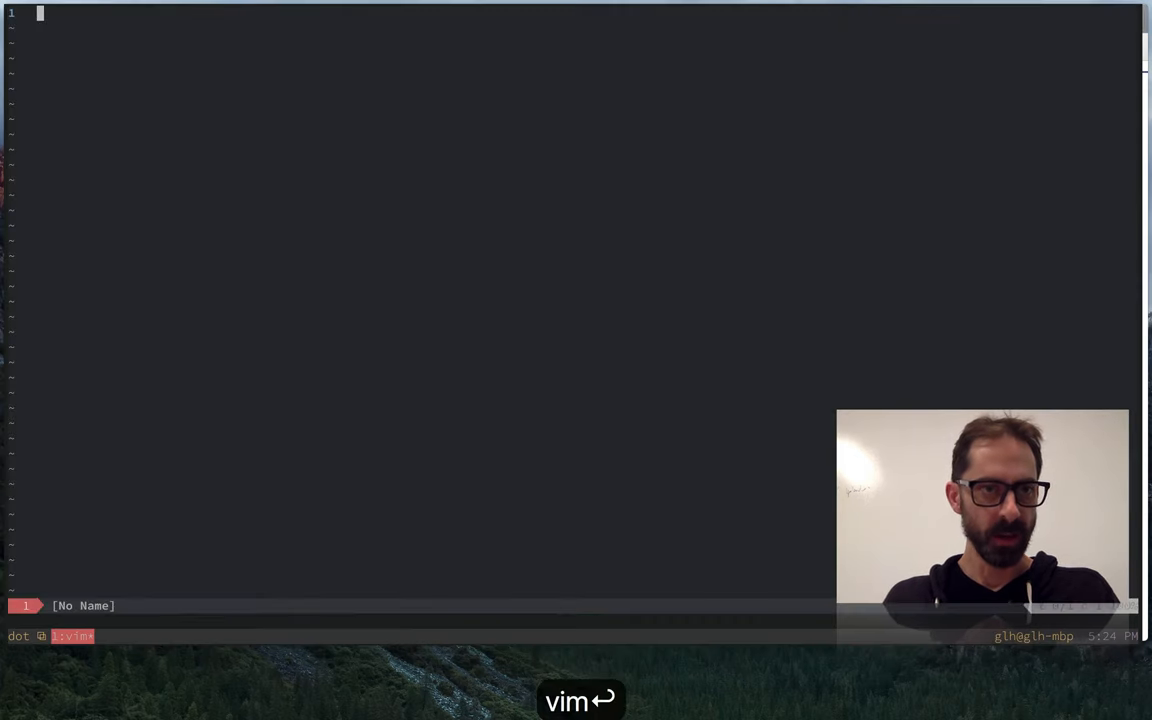
pyautogui.write('.zsh')
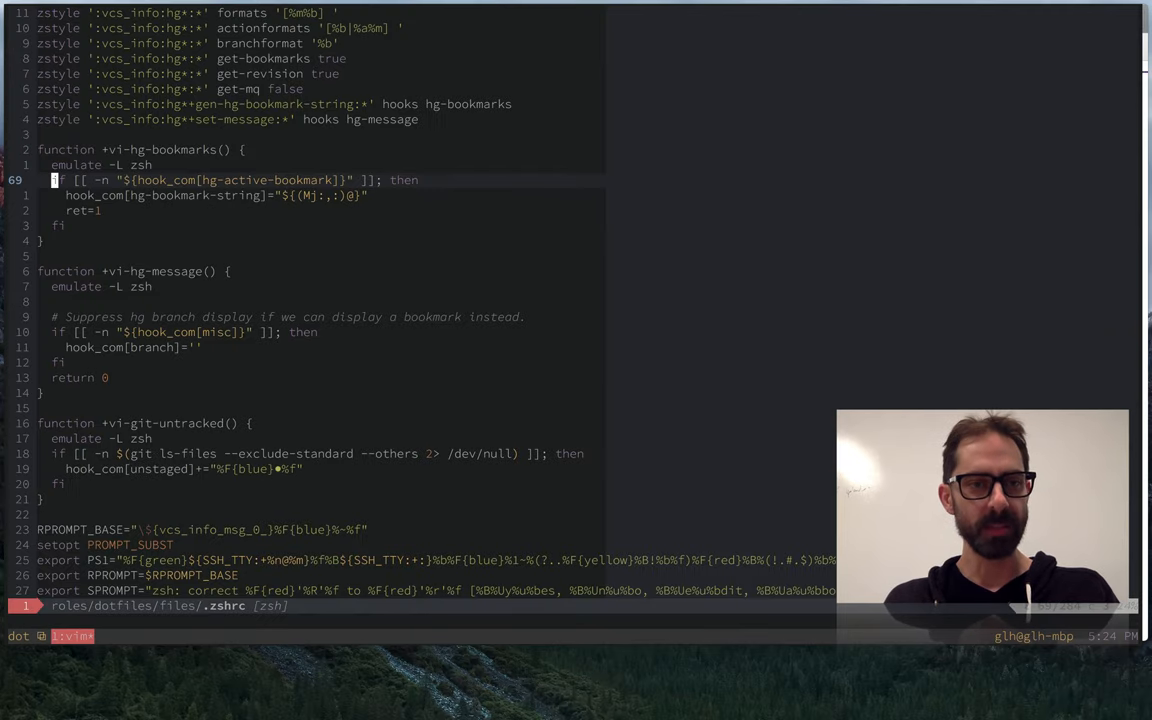
pyautogui.press('j')
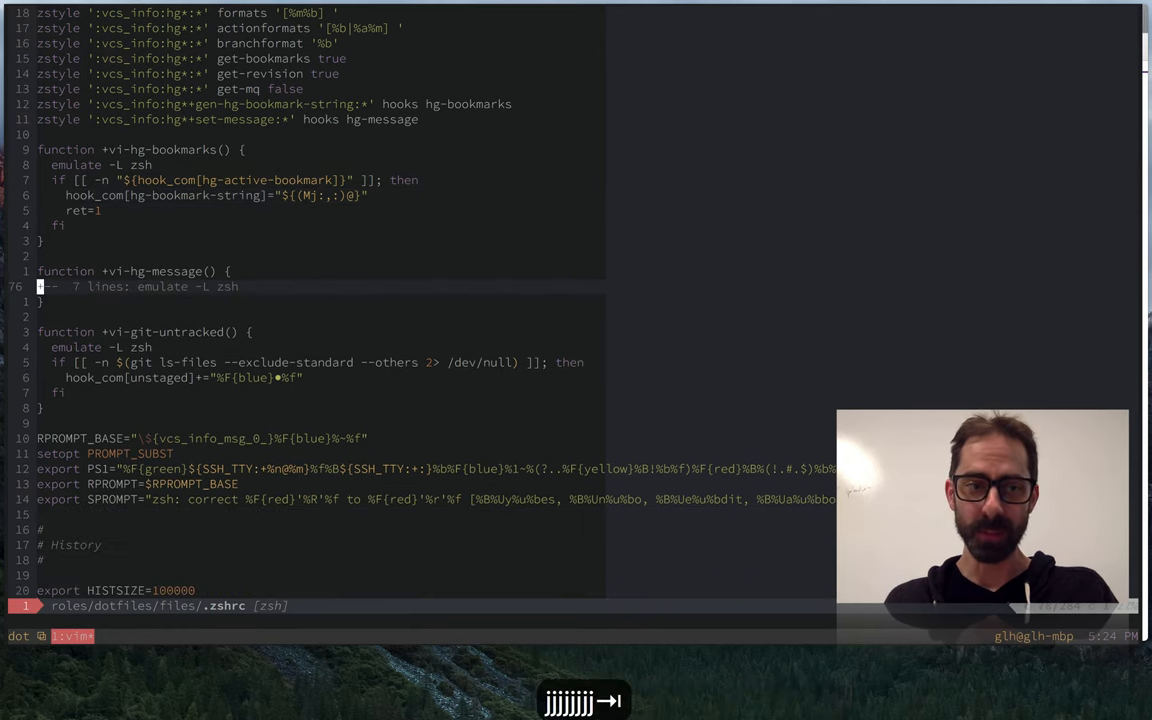
pyautogui.press('zo')
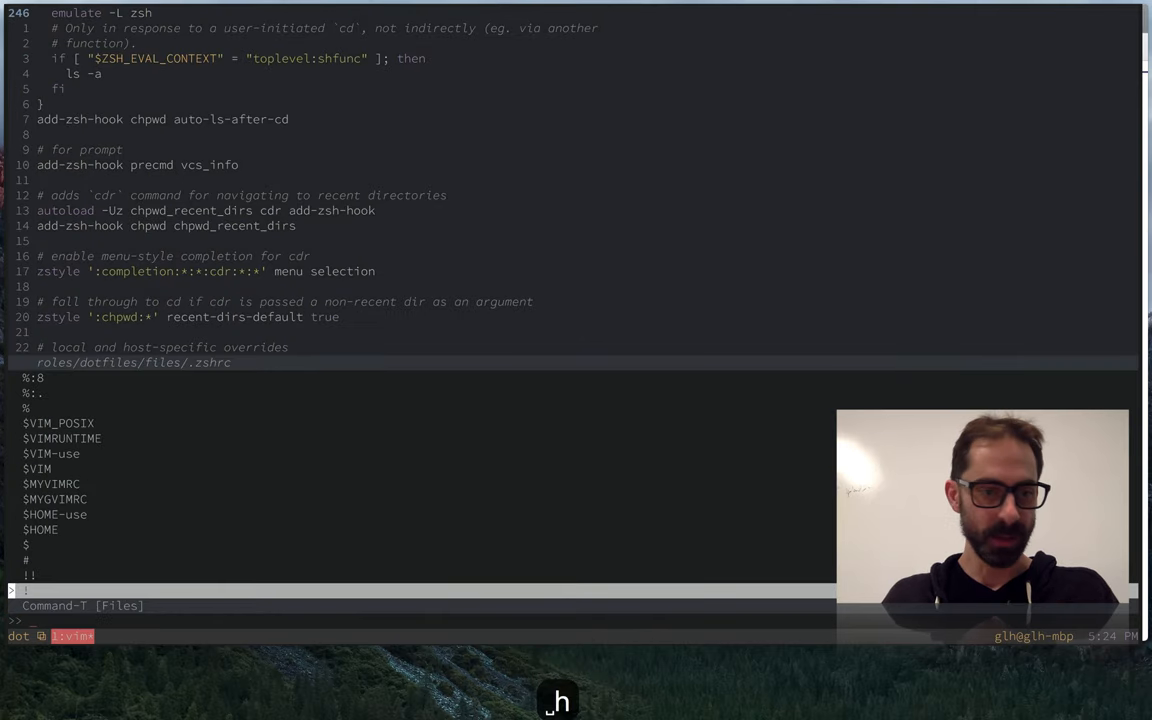
# Search 'jum' to return from the finder to .zshrc near the /etc/motd block.
pyautogui.write('jum')
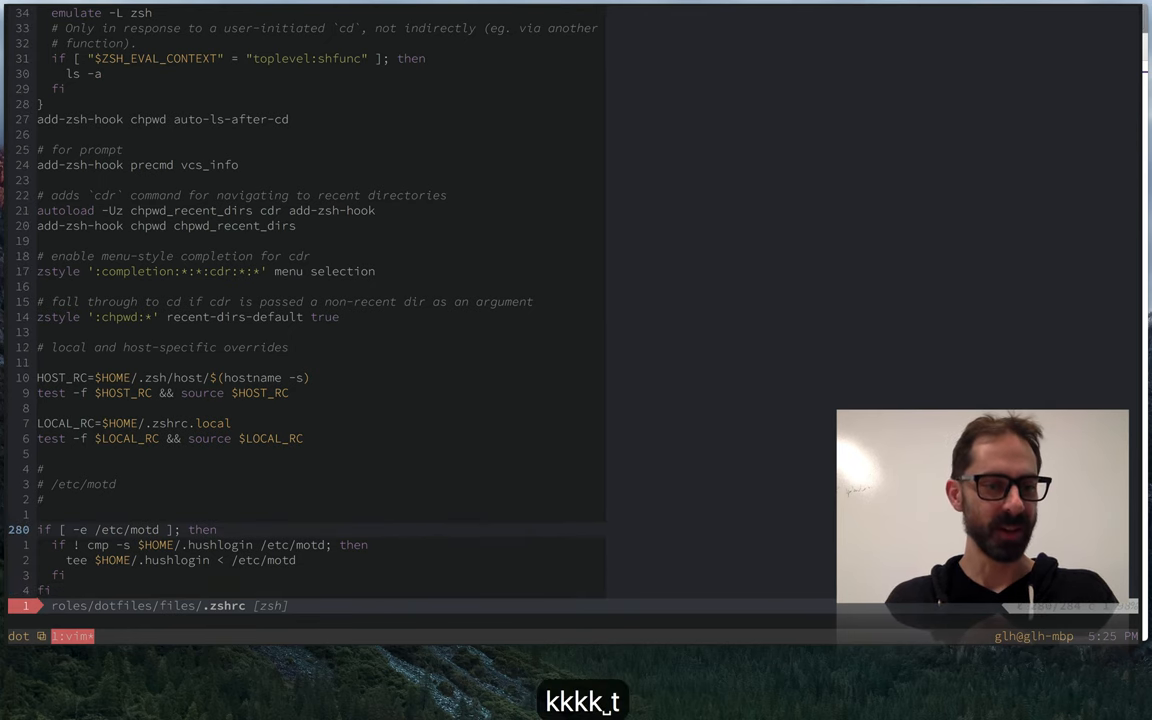
# Find 'mapnor' in Command-T and open .vim/plugin/mappings/normal.vim.
pyautogui.write('mapnor')
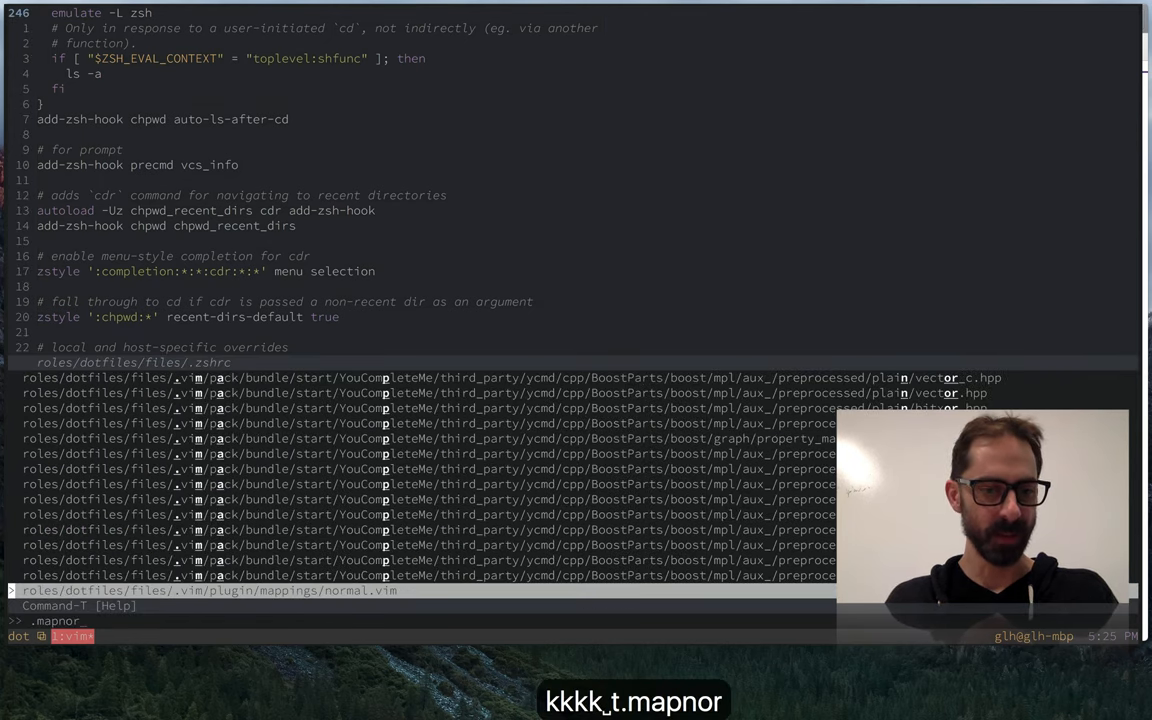
pyautogui.press('enter')
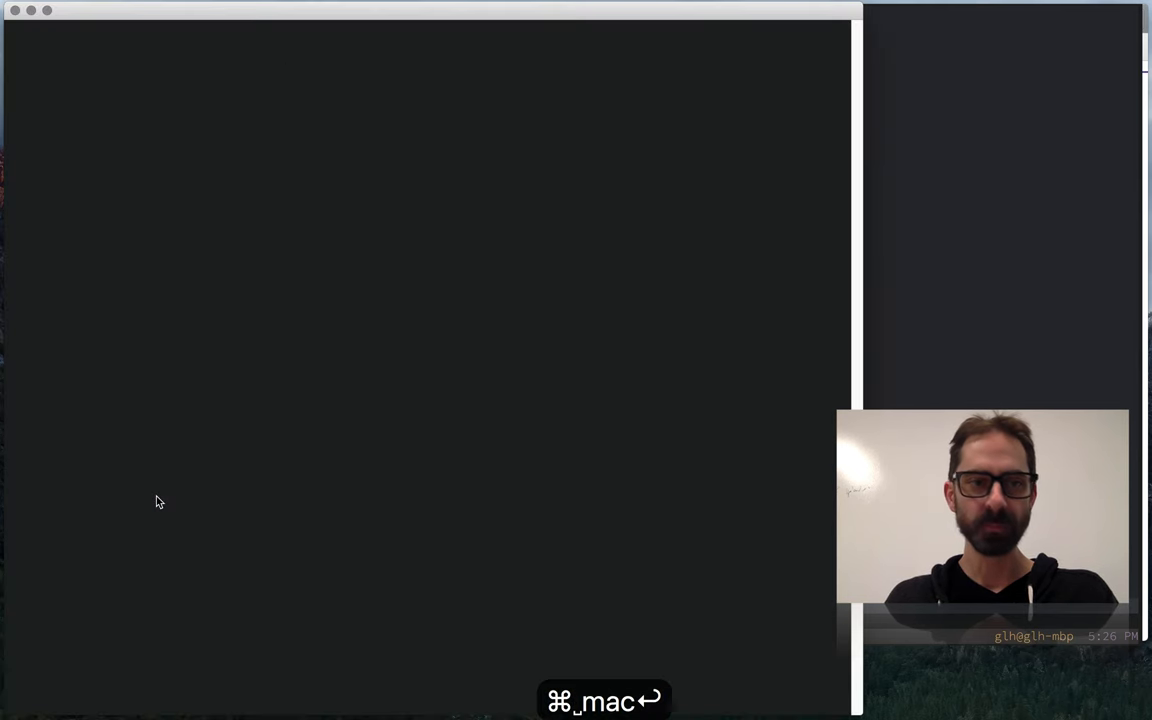
# Edit ~/.zshrc in MacVim via :e ~/.z with Ctrl-D completion.
pyautogui.write(':e ~/.z')
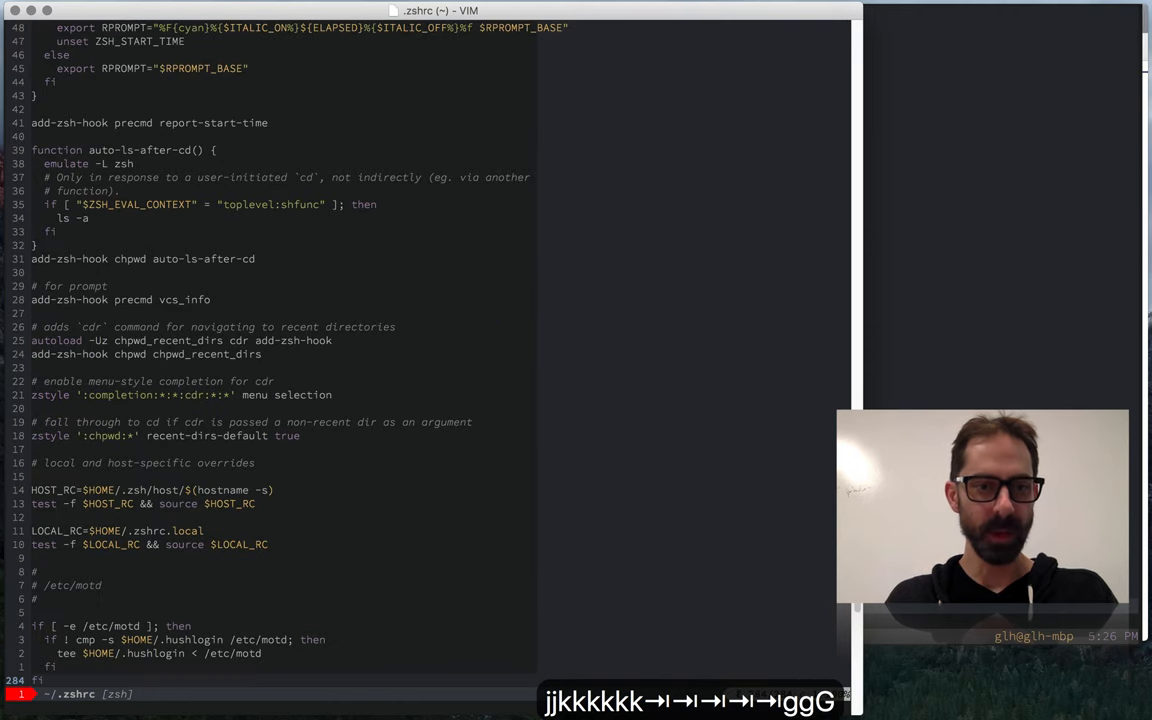
pyautogui.press('ctrl+d')
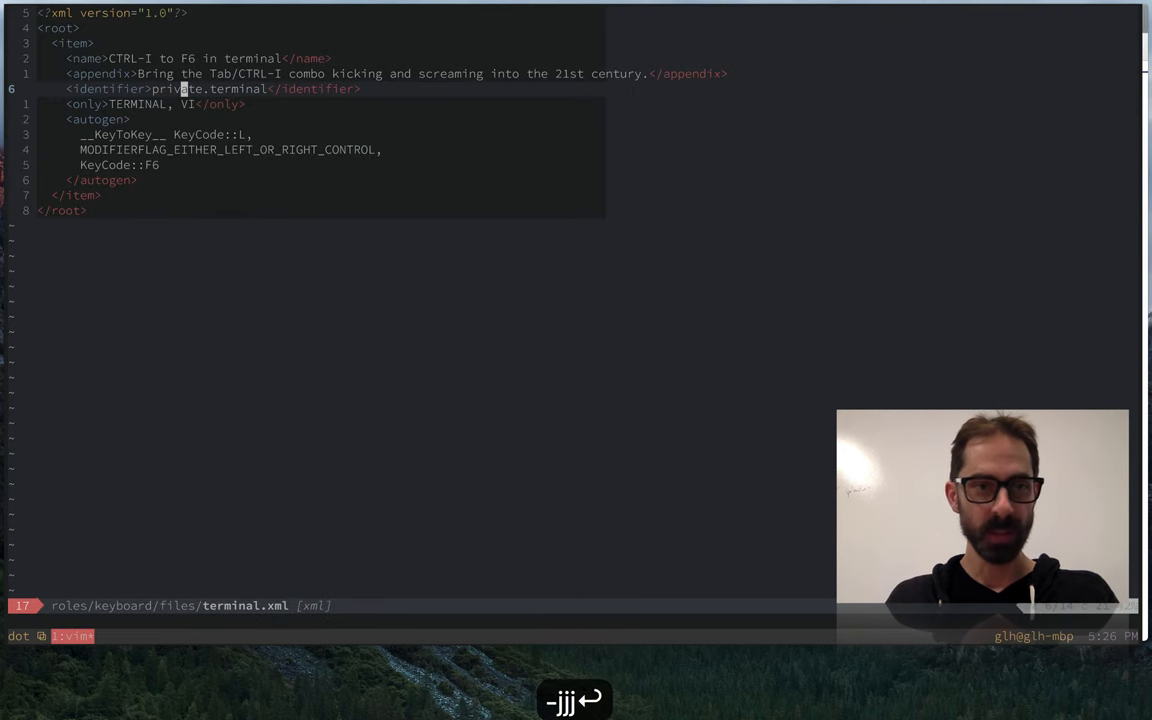
# Walk through terminal.xml's Ctrl-I to F6 item, highlight the __KeyToKey__ line, then bring up Karabiner.
pyautogui.press('j')
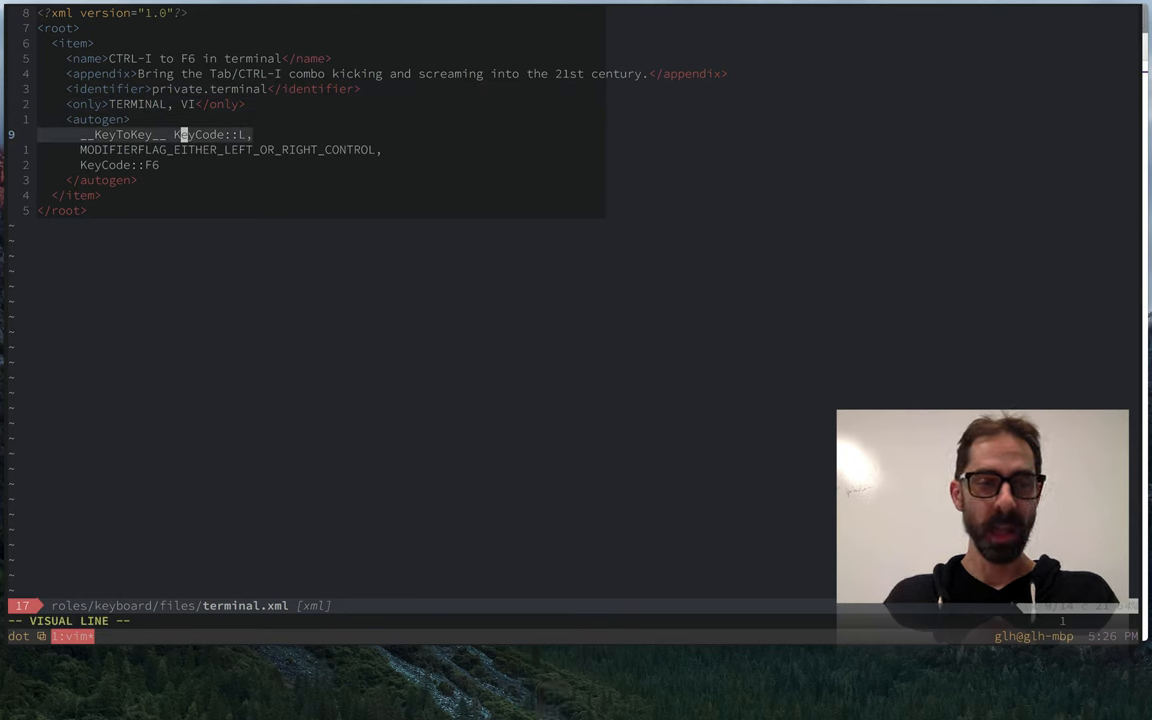
pyautogui.press('j')
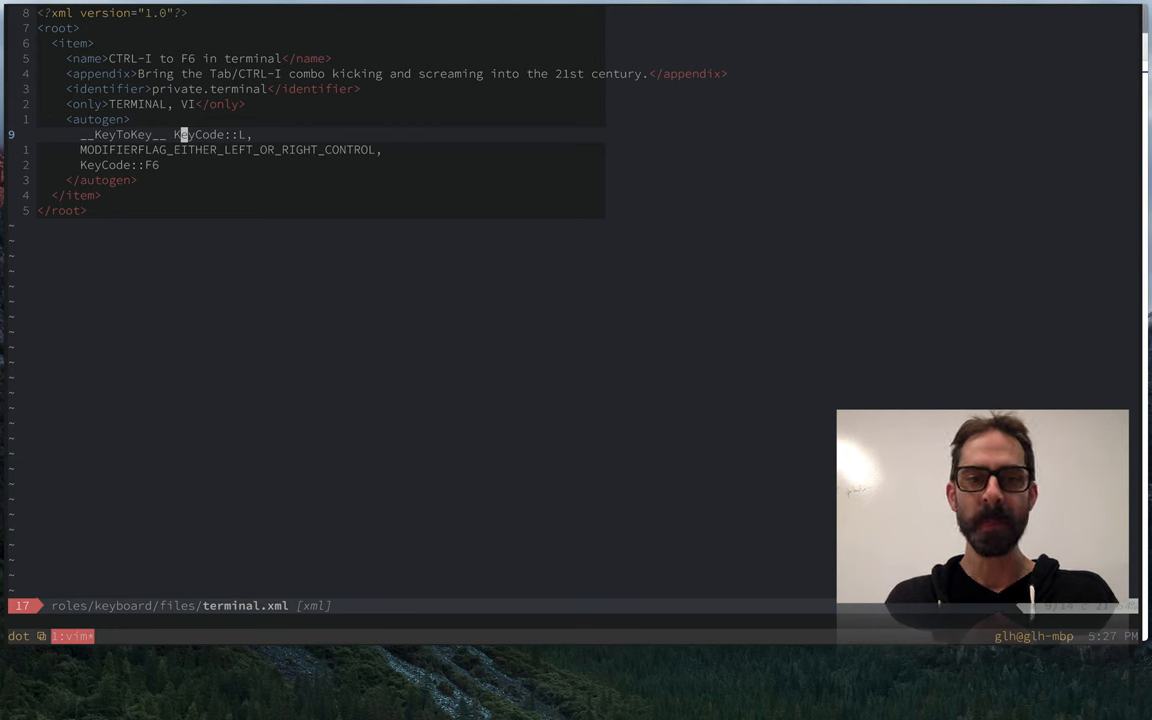
pyautogui.press('V')
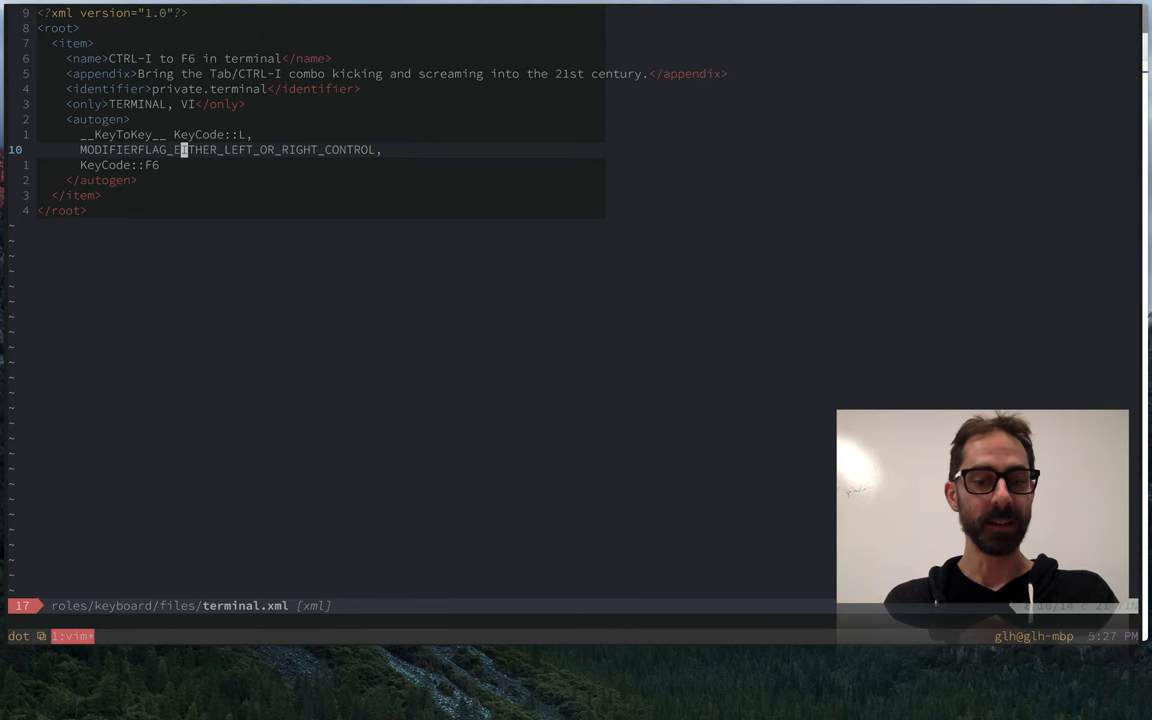
pyautogui.write('kar')
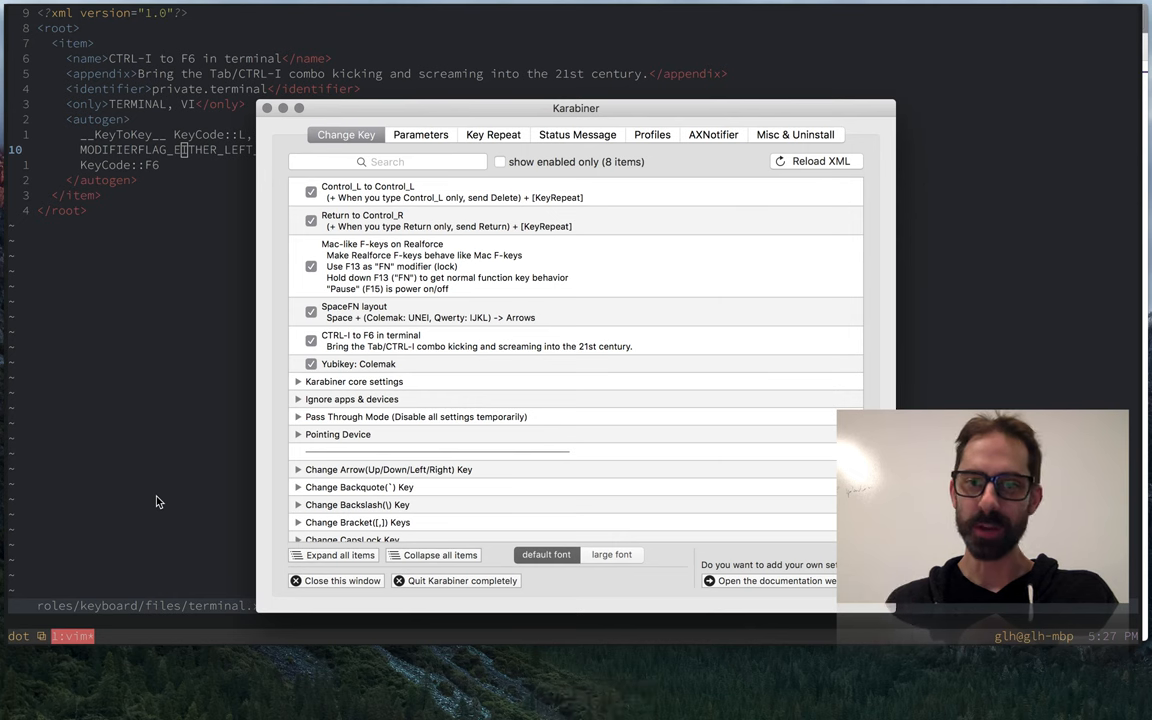
pyautogui.moveTo(344, 208)
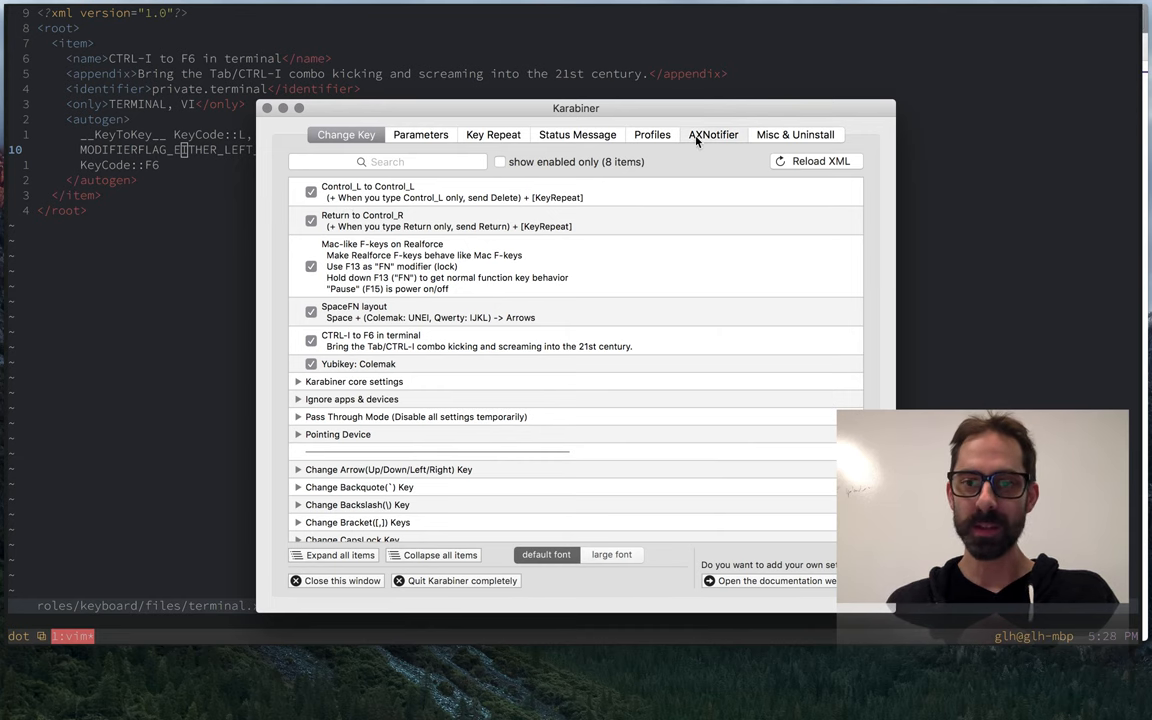
# Review the AXNotifier settings, return to Change Key, then show Misc & Uninstall.
pyautogui.click(712, 134)
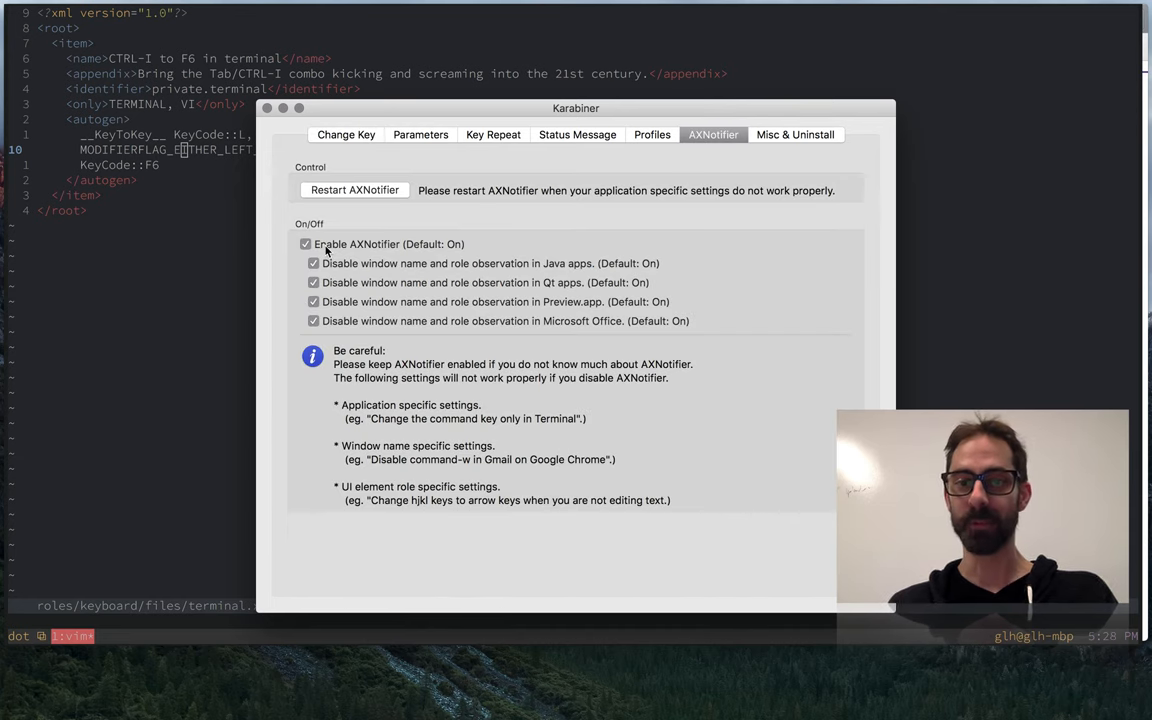
pyautogui.moveTo(470, 246)
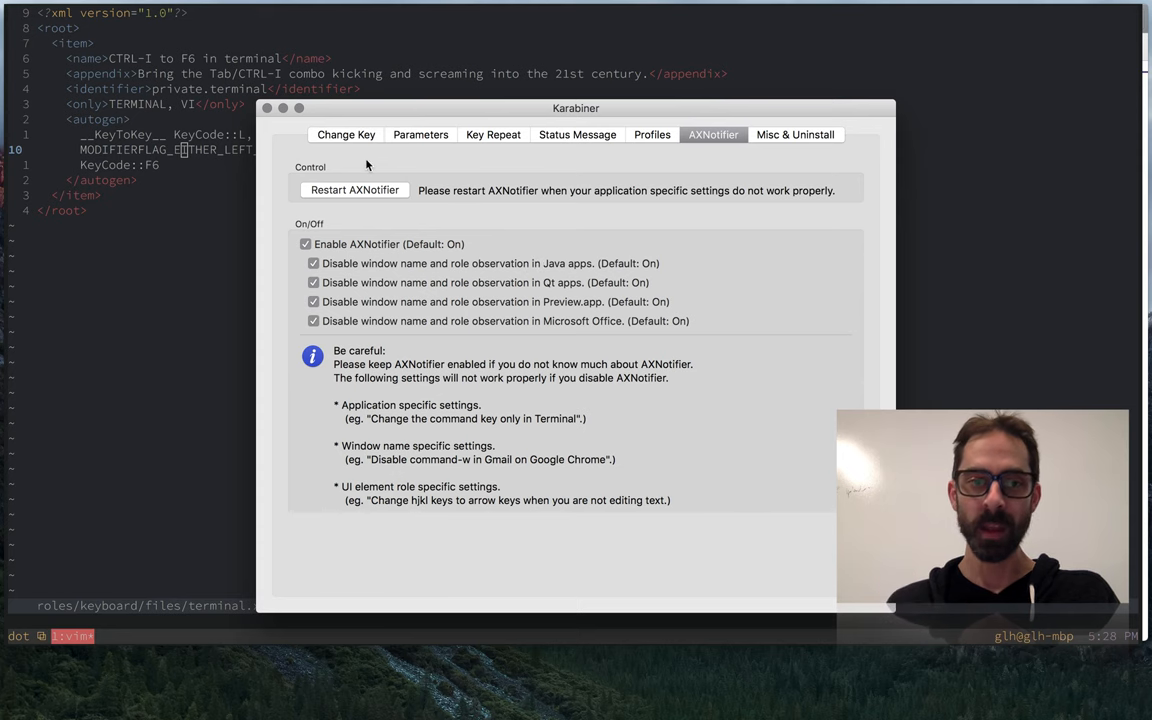
pyautogui.click(346, 134)
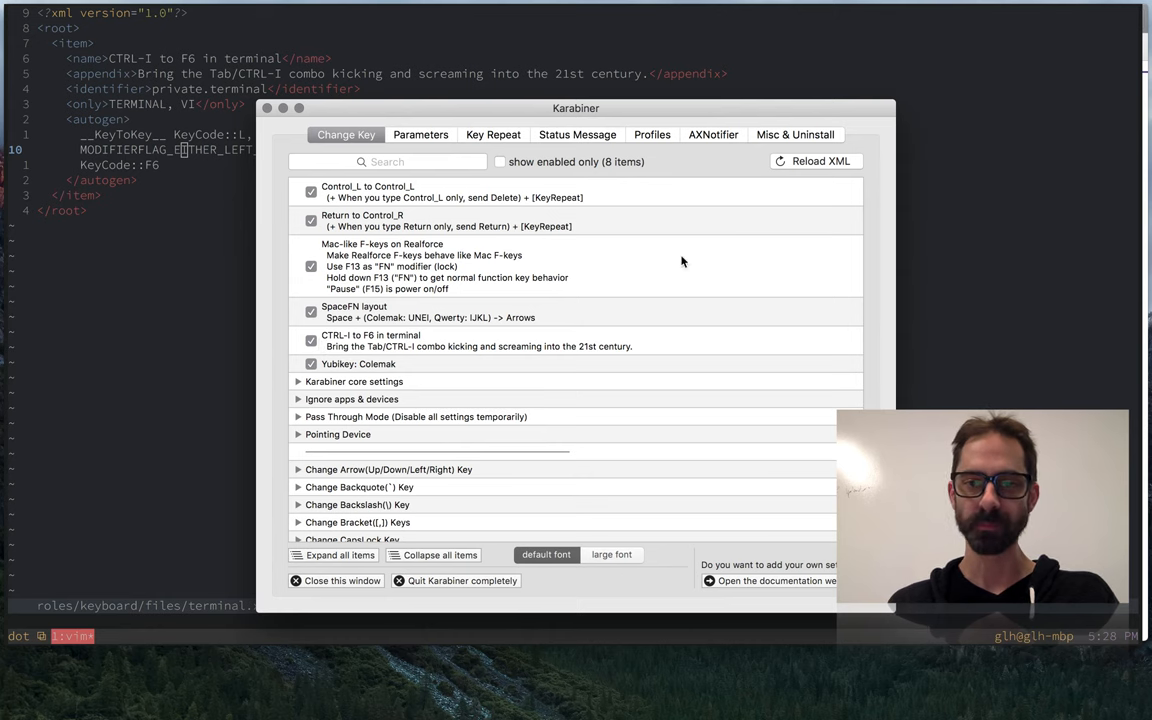
pyautogui.click(796, 134)
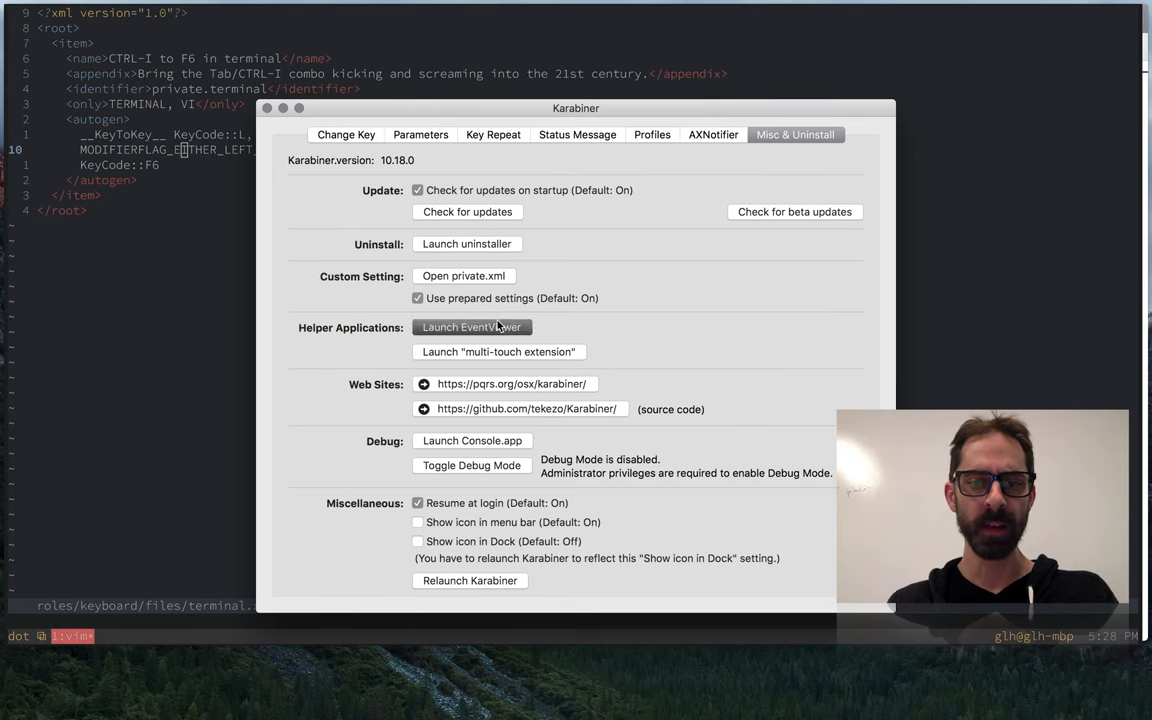
# Launch EventViewer and move its window up into place.
pyautogui.click(472, 328)
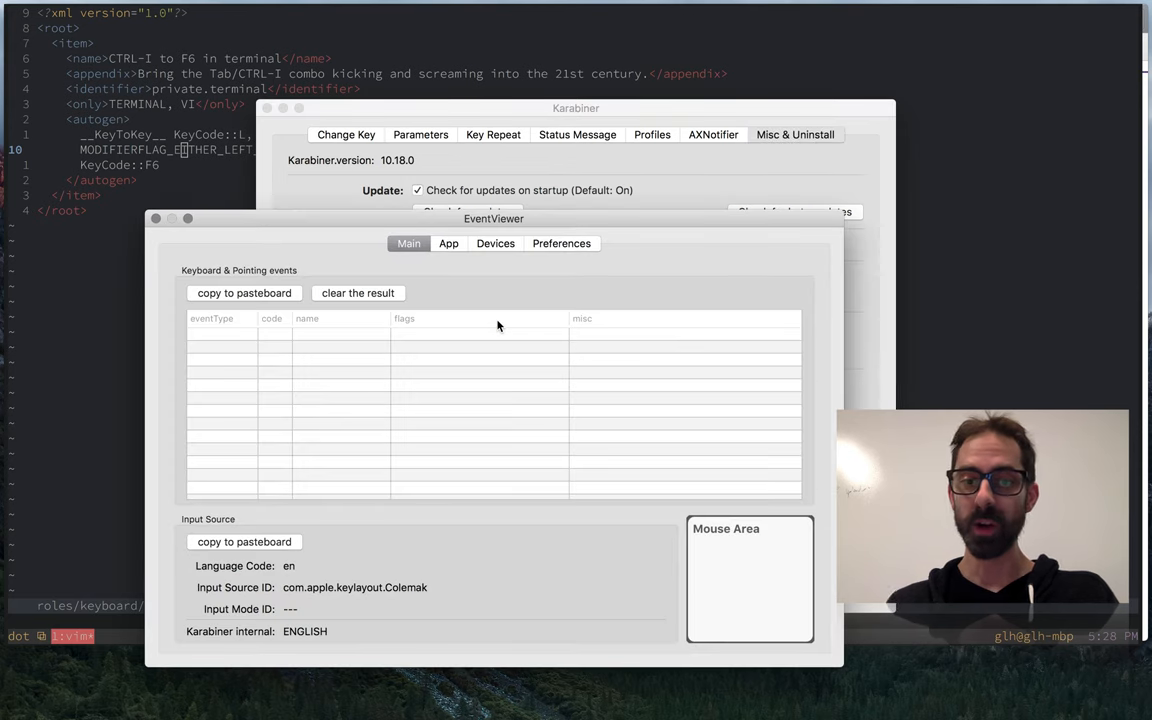
pyautogui.moveTo(492, 218); pyautogui.dragTo(516, 148)
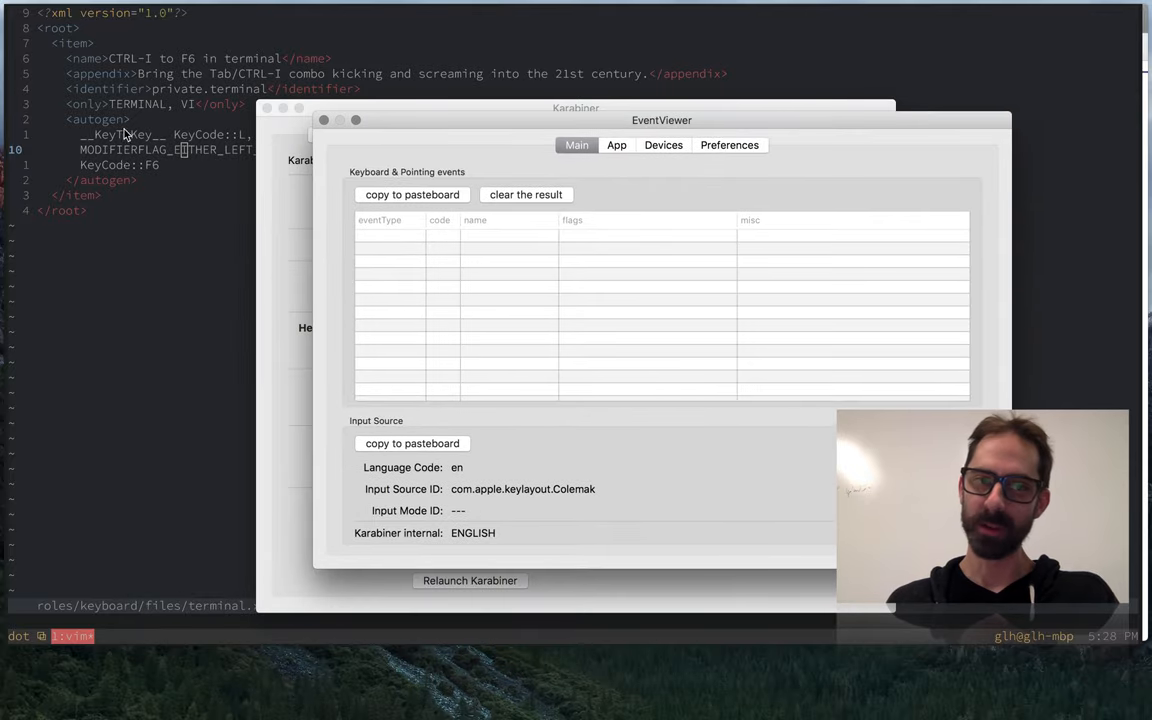
pyautogui.moveTo(604, 316)
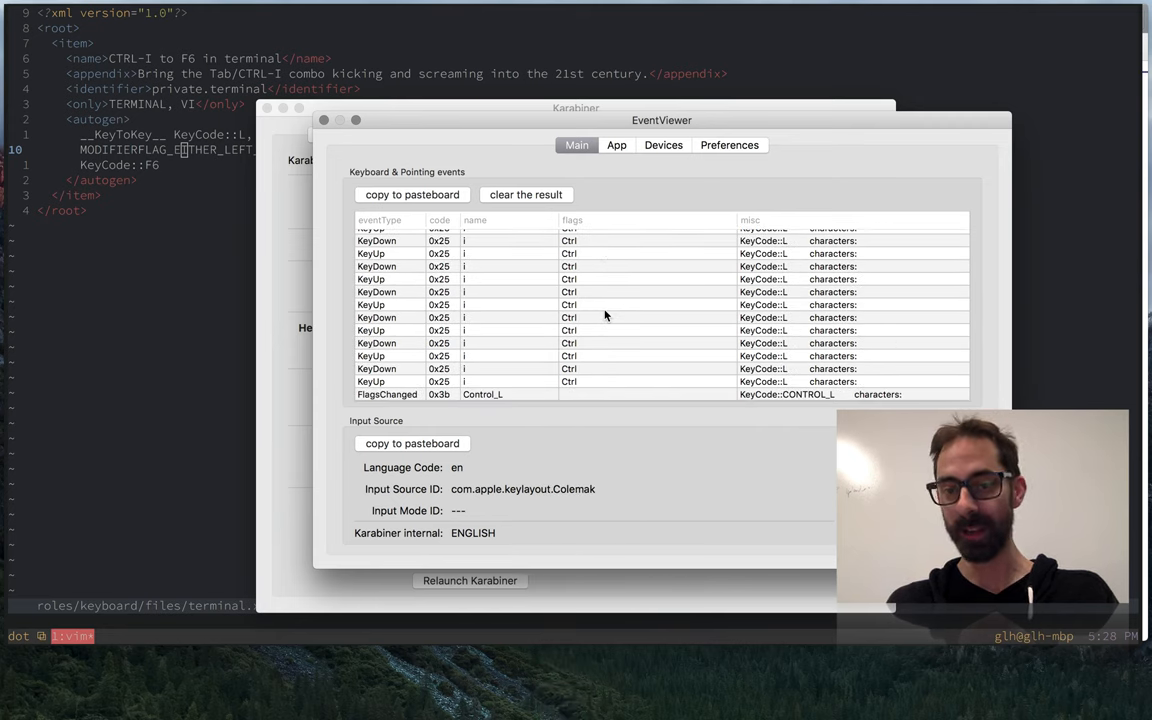
pyautogui.moveTo(640, 136)
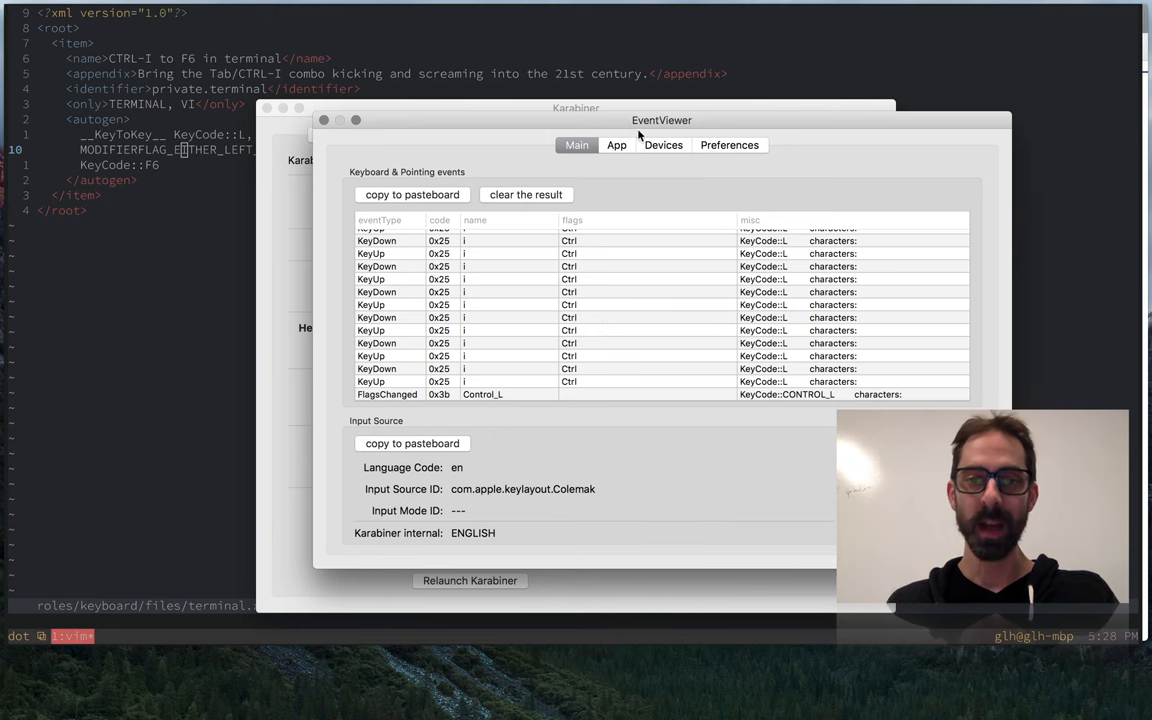
# Show EventViewer's App list of recent applications and window names.
pyautogui.click(616, 144)
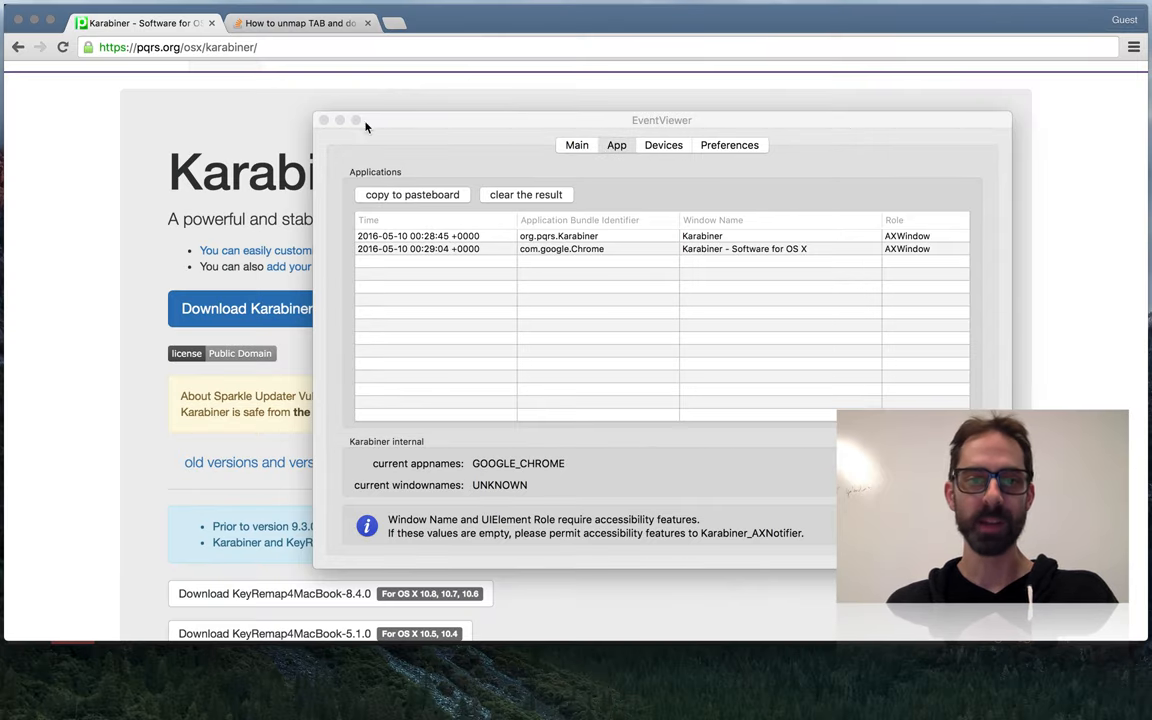
pyautogui.moveTo(440, 186)
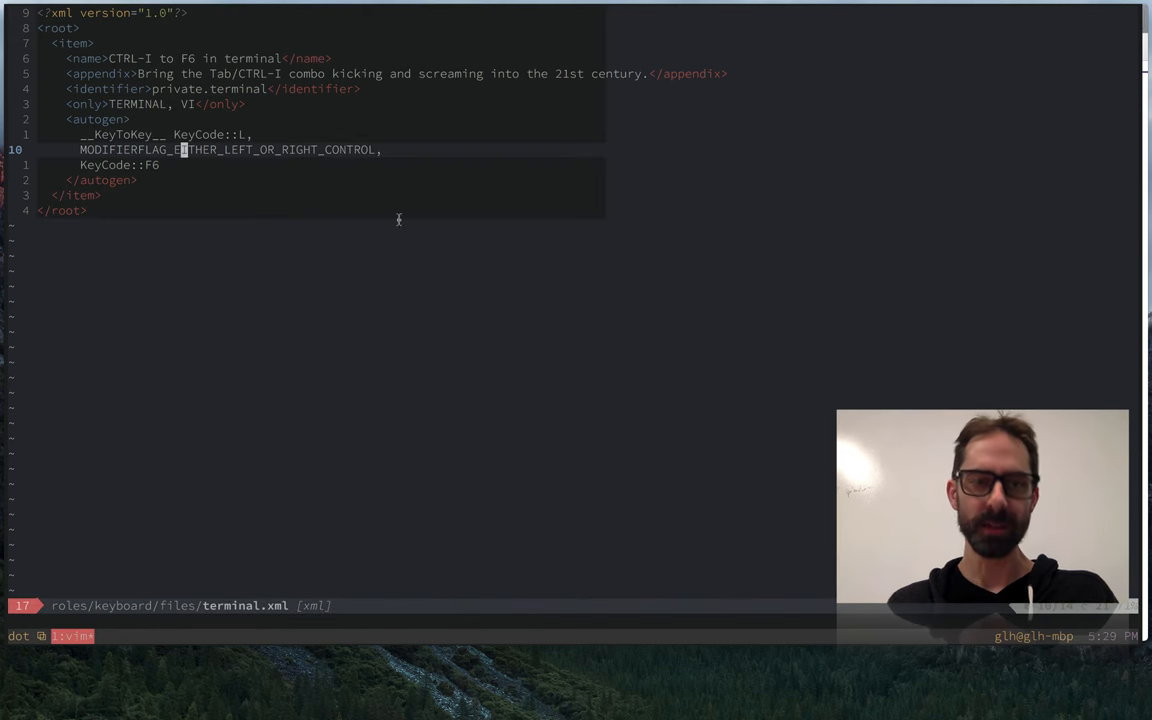
pyautogui.moveTo(444, 286)
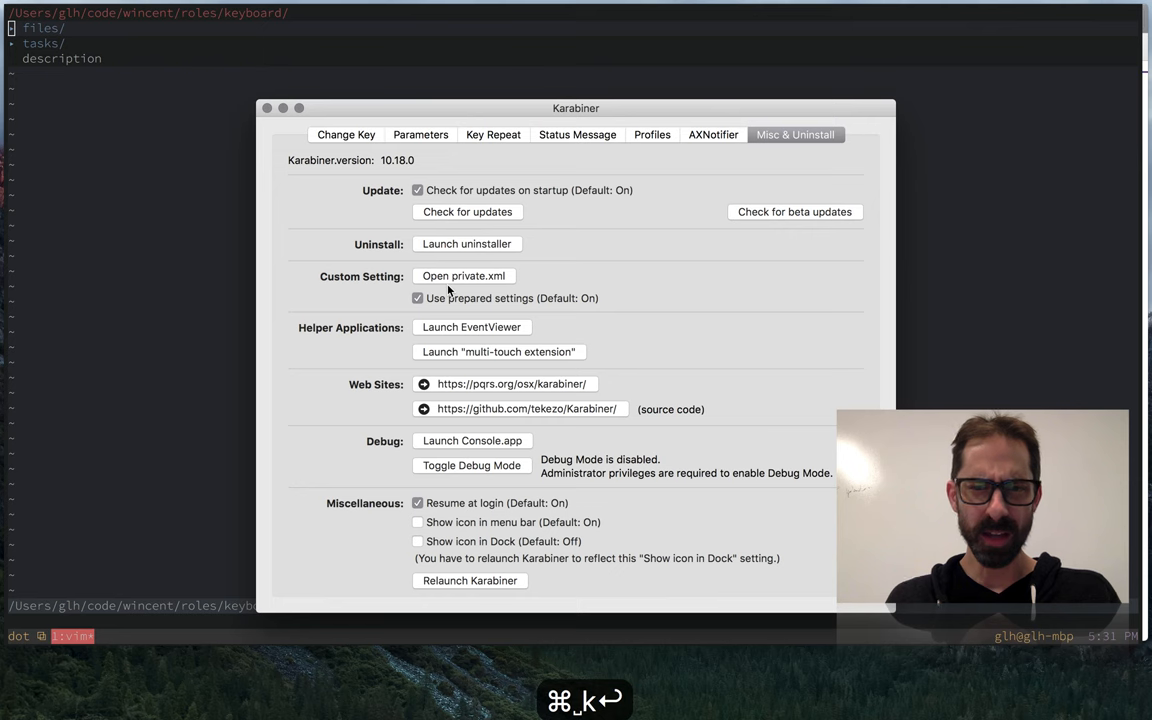
# Show only enabled Change Key rules including Shift_L/Shift_R to CapsLock, then close the window.
pyautogui.click(346, 134)
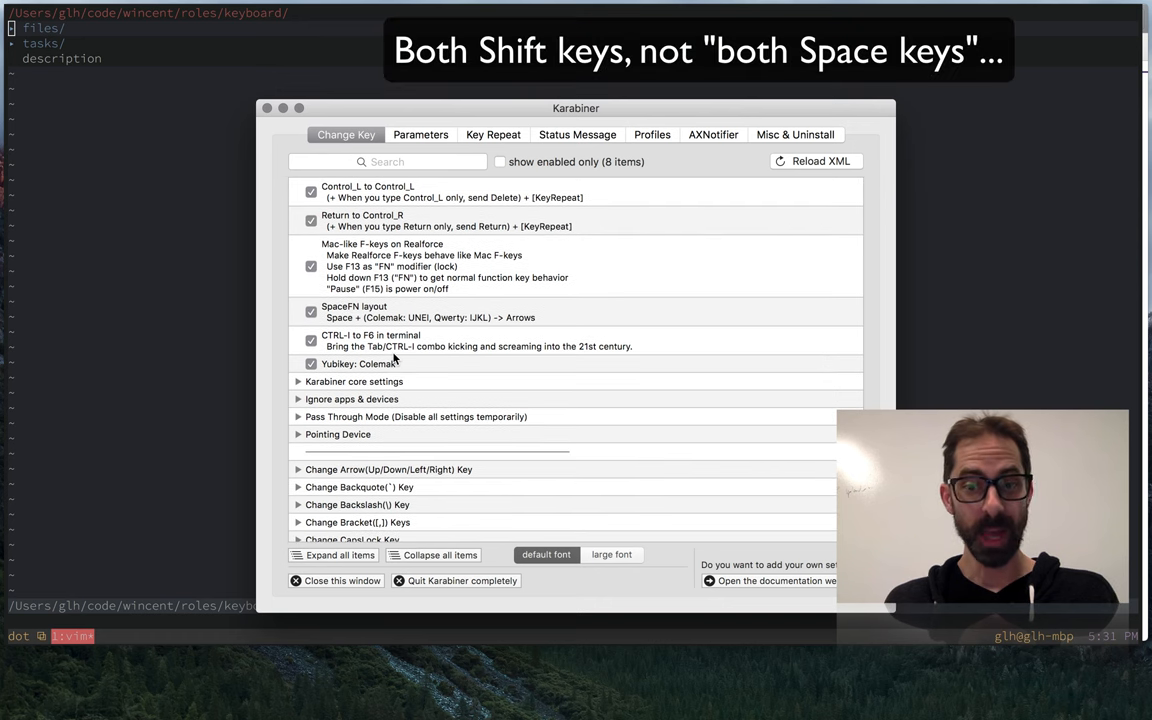
pyautogui.moveTo(412, 364)
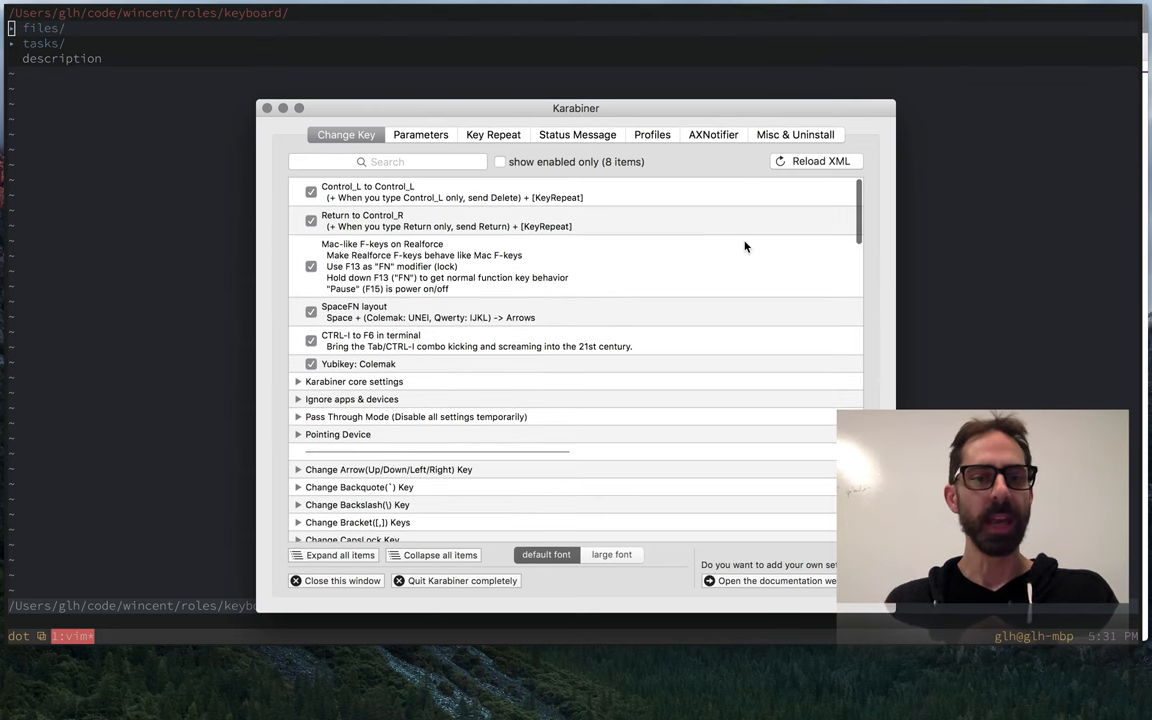
pyautogui.scroll(-3)
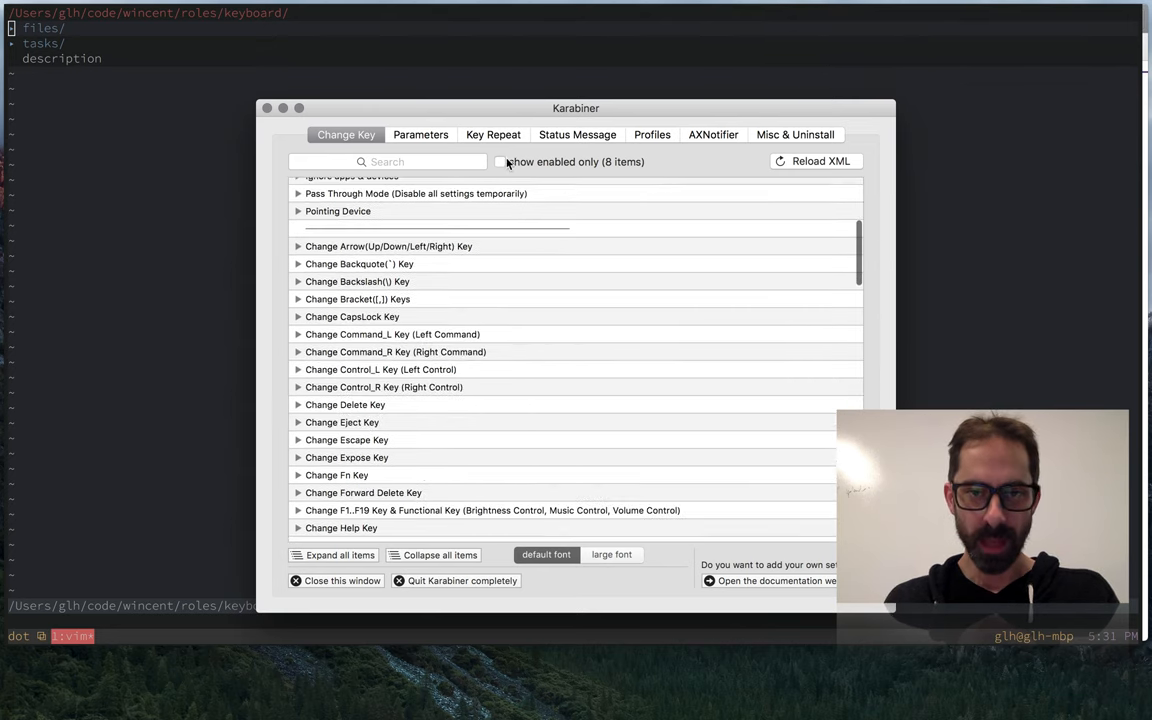
pyautogui.click(500, 162)
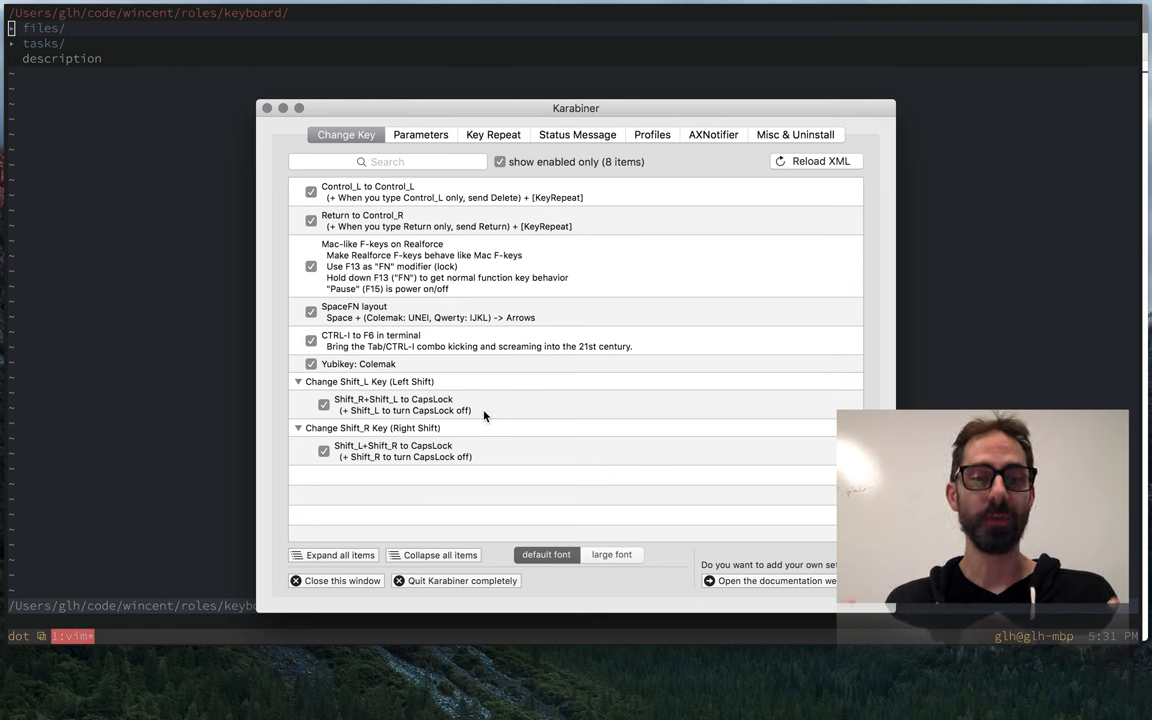
pyautogui.moveTo(492, 416)
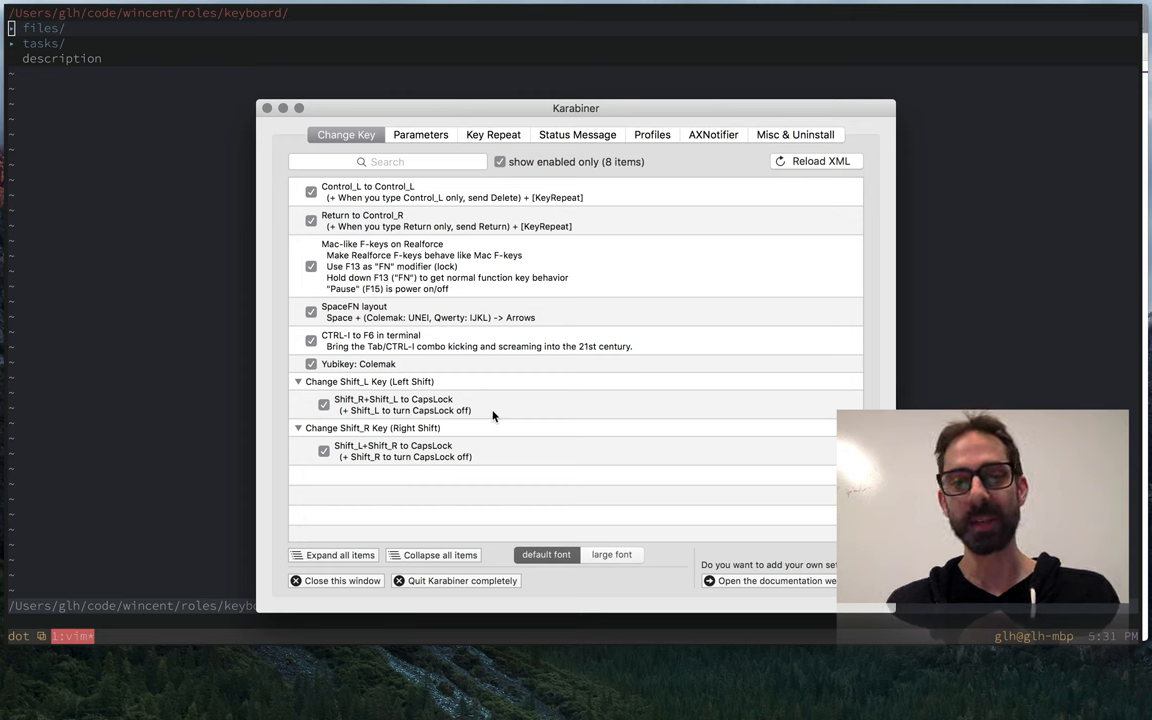
pyautogui.moveTo(478, 188)
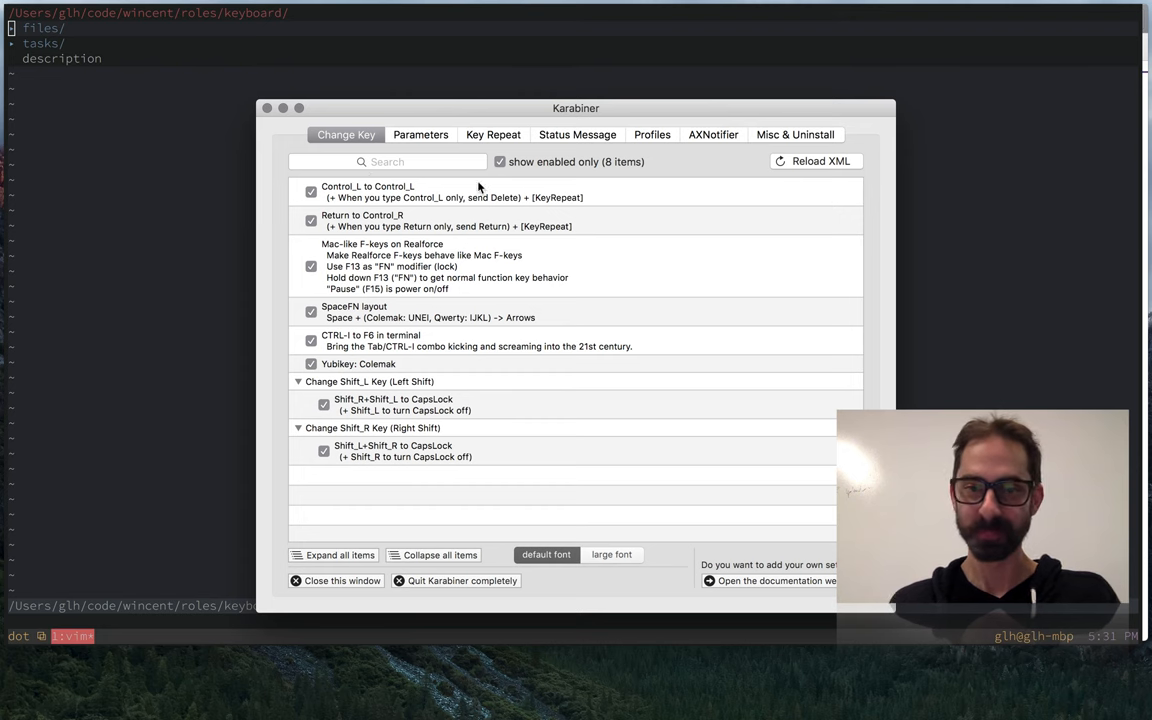
pyautogui.click(336, 580)
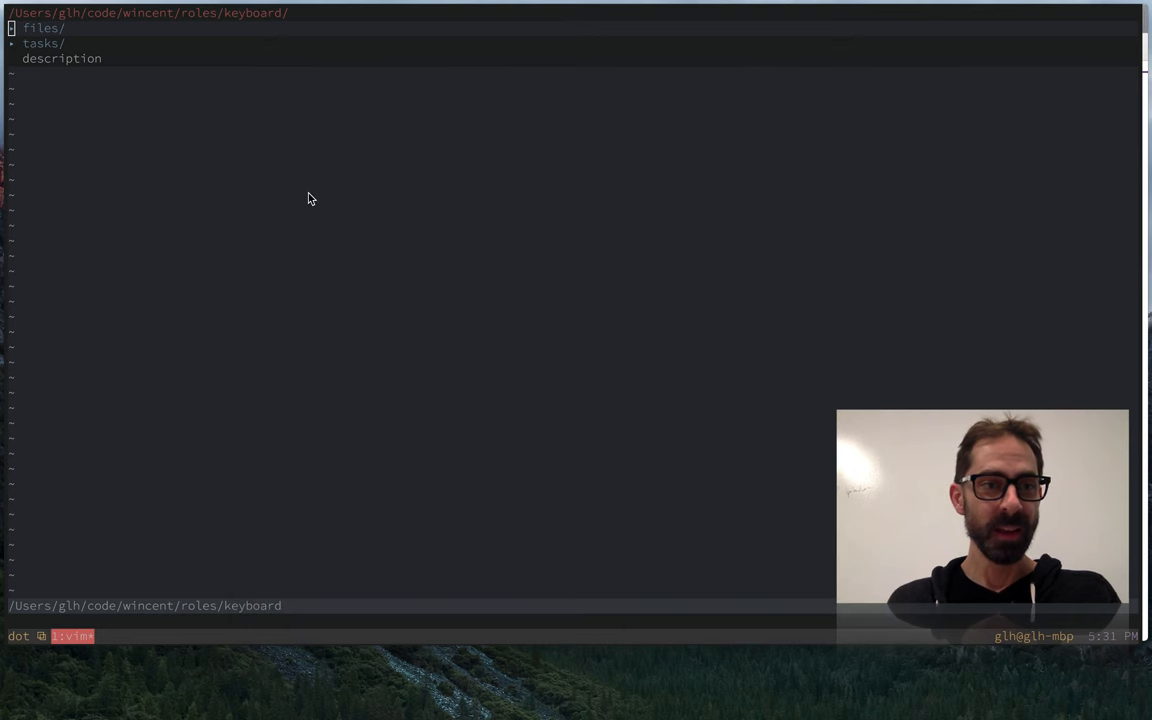